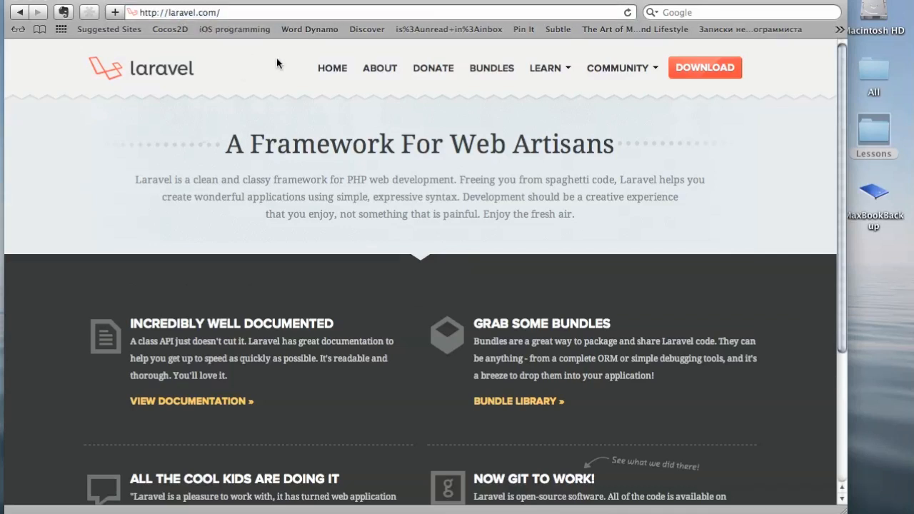
Download the Laravel framework zip from laravel.com via the Download button.
left_click(704, 68)
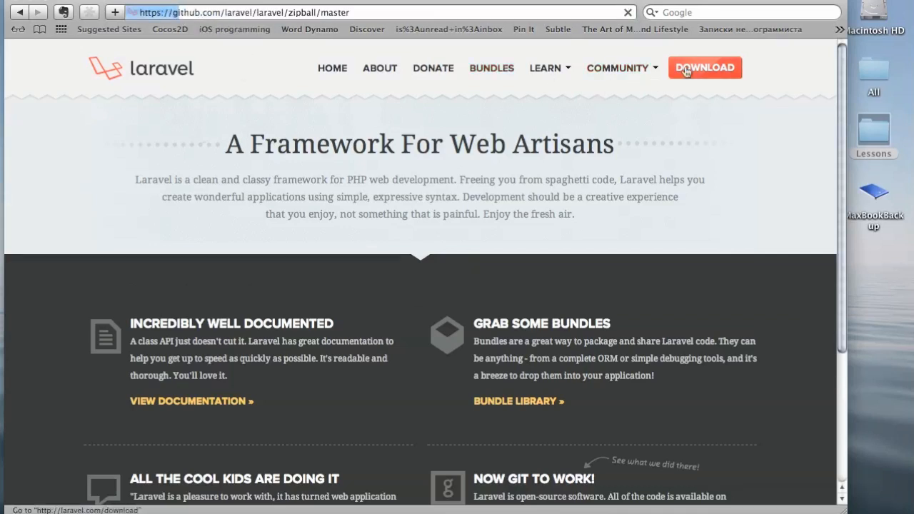
left_click(704, 67)
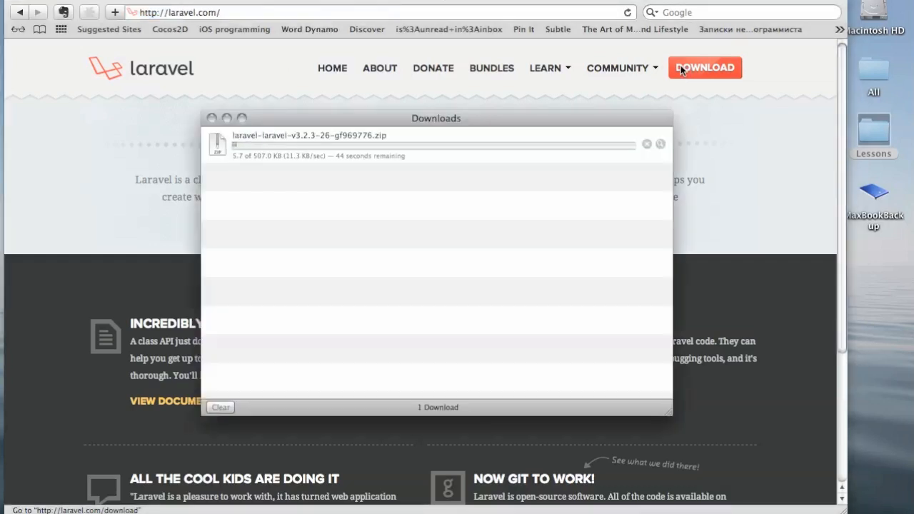
Reveal the downloaded Laravel folder in Finder and rename it to laravelapp.
right_click(300, 143)
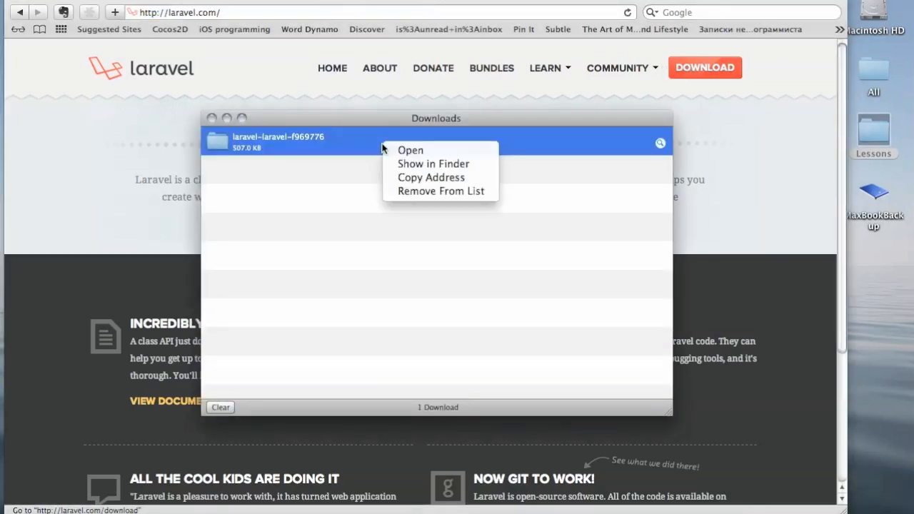
left_click(434, 163)
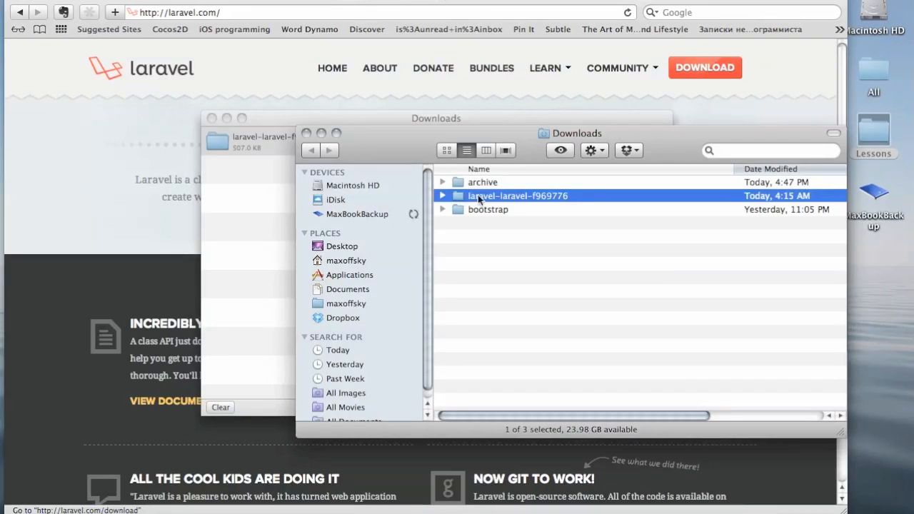
left_click(517, 194)
type("laravel")
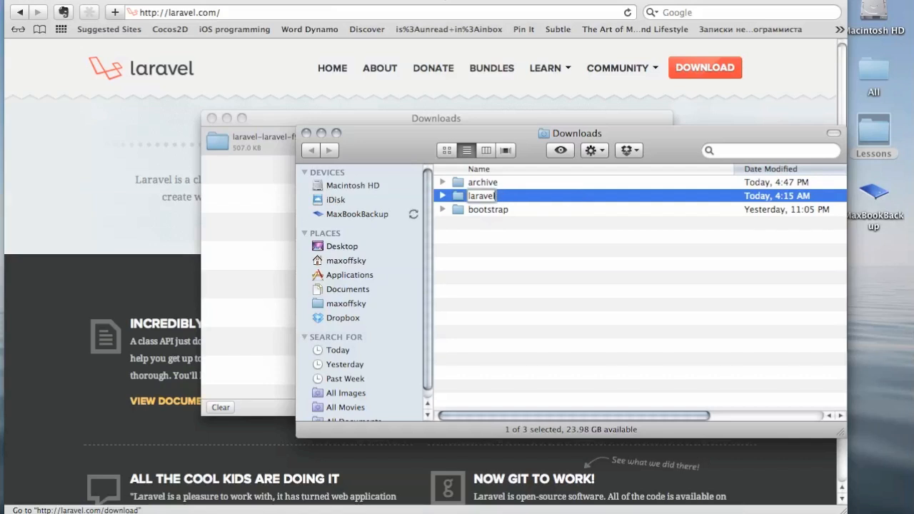
type("app")
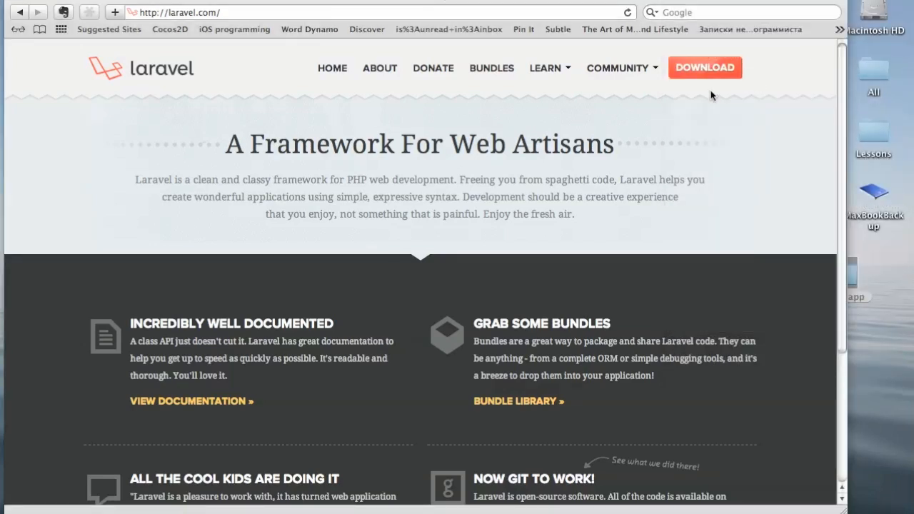
mouse_move(400, 91)
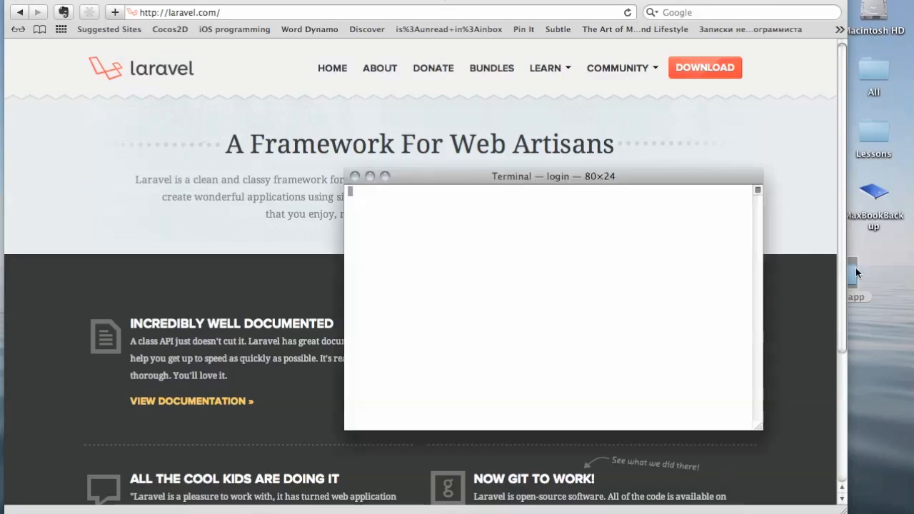
Run ln -s linking /Users/maxoffsky/Desktop/laravelapp into /Applications/MAMP/htdocs.
left_click(873, 265)
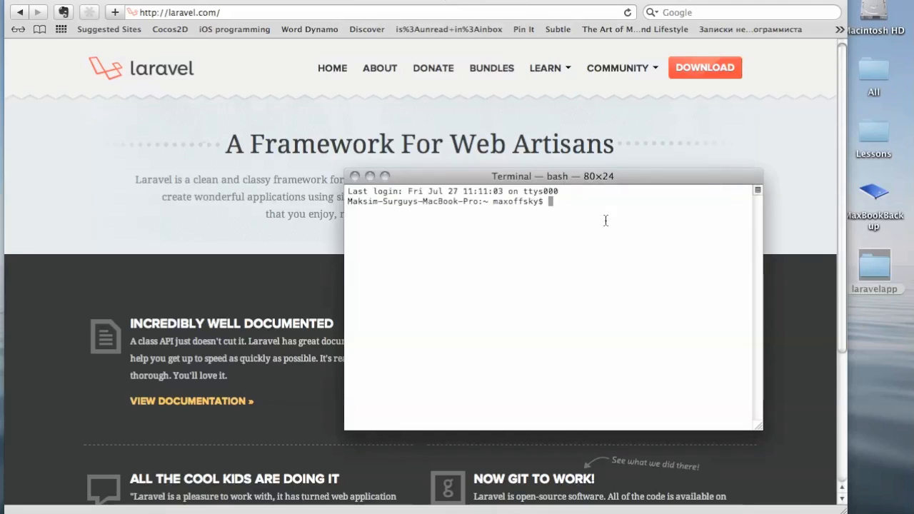
type("ln")
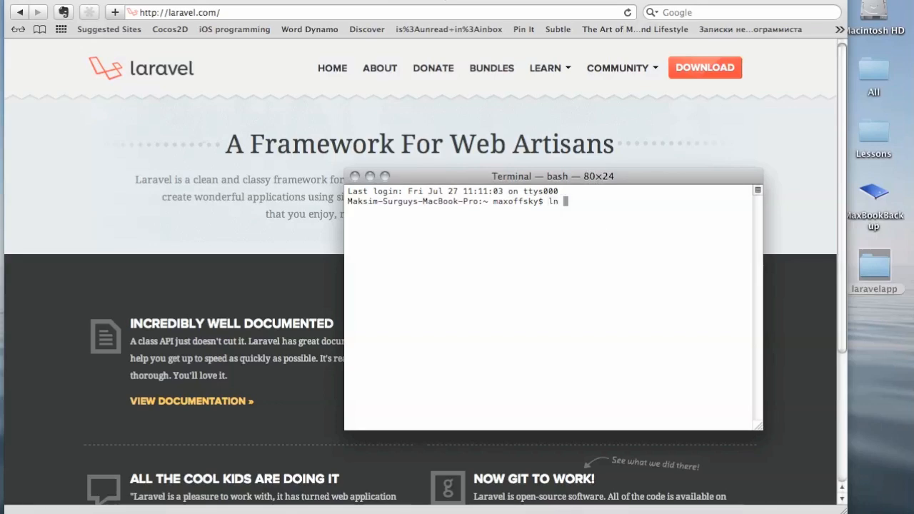
type("-s")
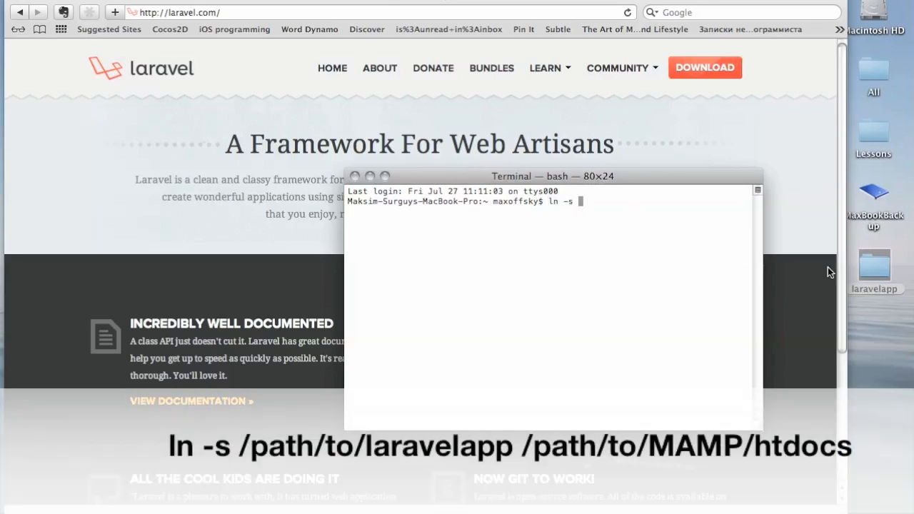
type("/Users/maxoffsky/Desktop/laravelapp")
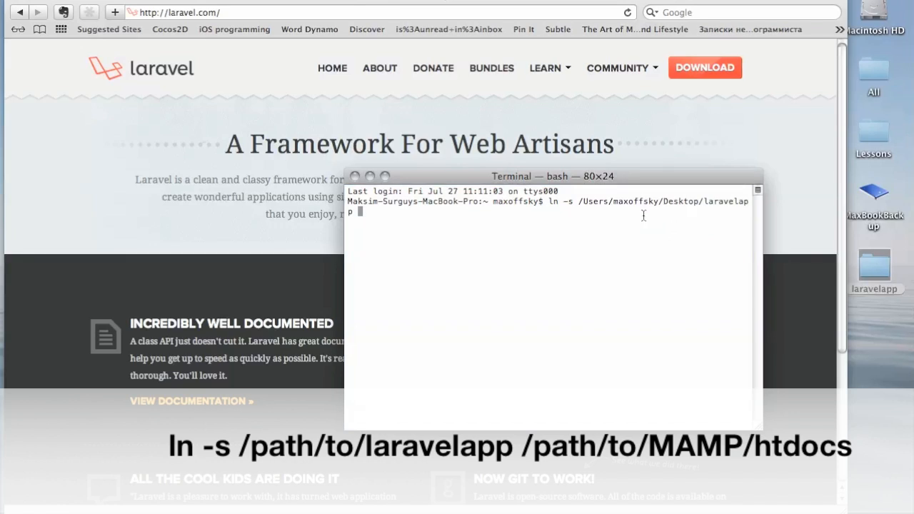
type("/Applications/")
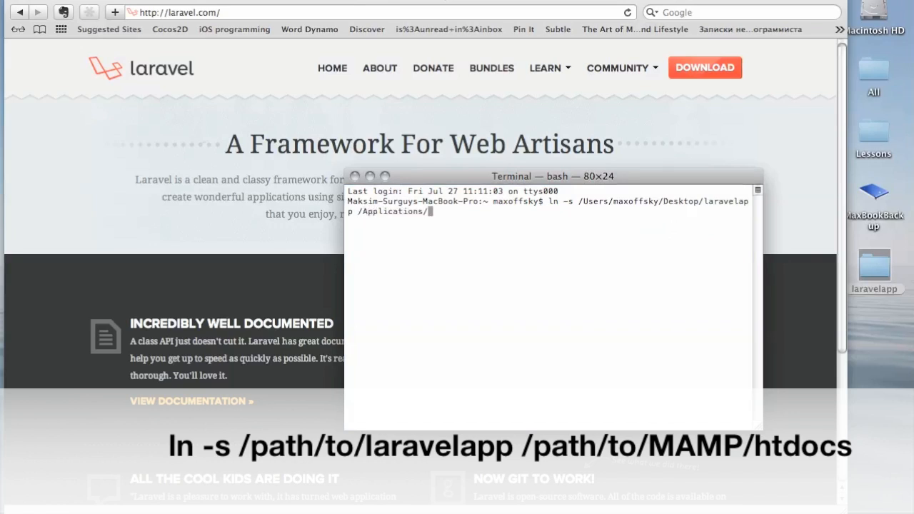
type("Ma")
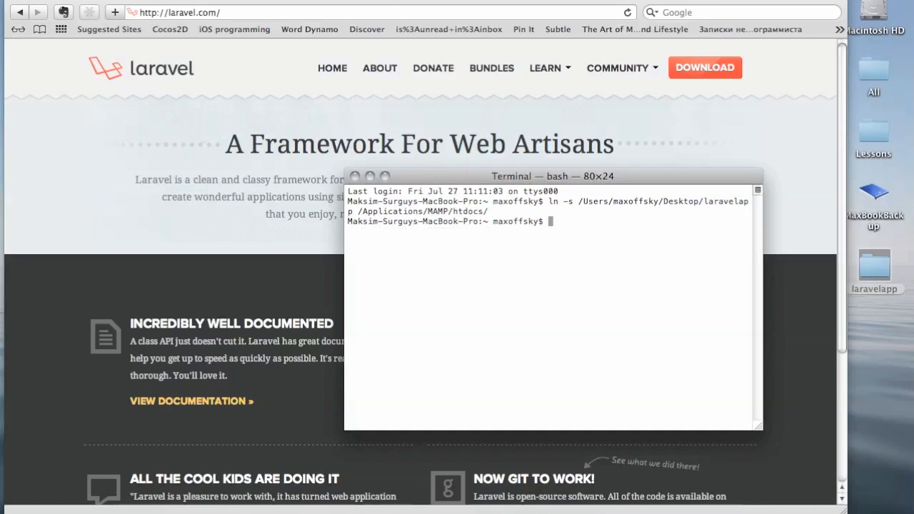
mouse_move(811, 160)
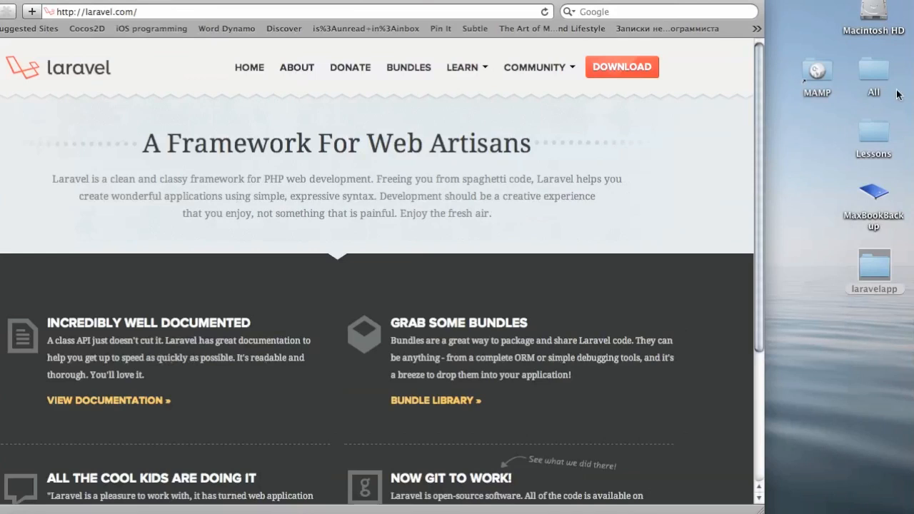
Confirm the laravelapp link sits inside MAMP's htdocs folder, then launch MAMP.app.
double_click(817, 75)
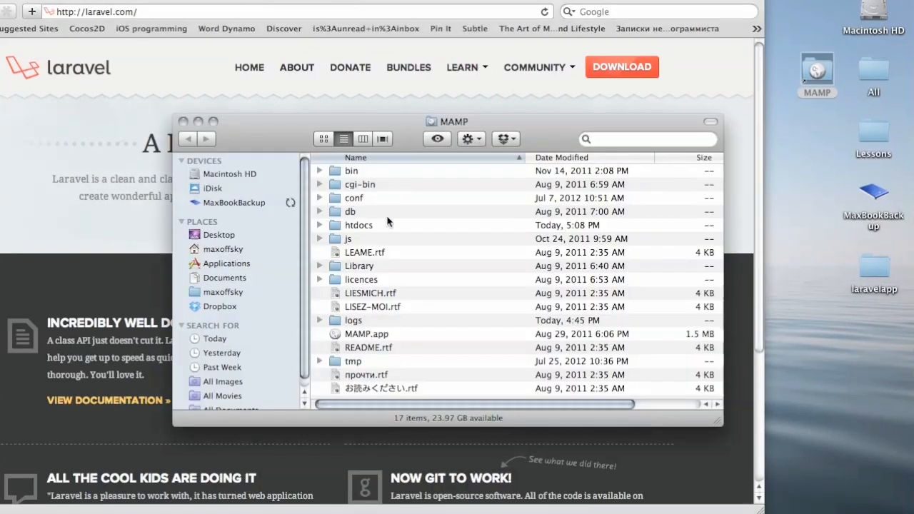
left_click(320, 226)
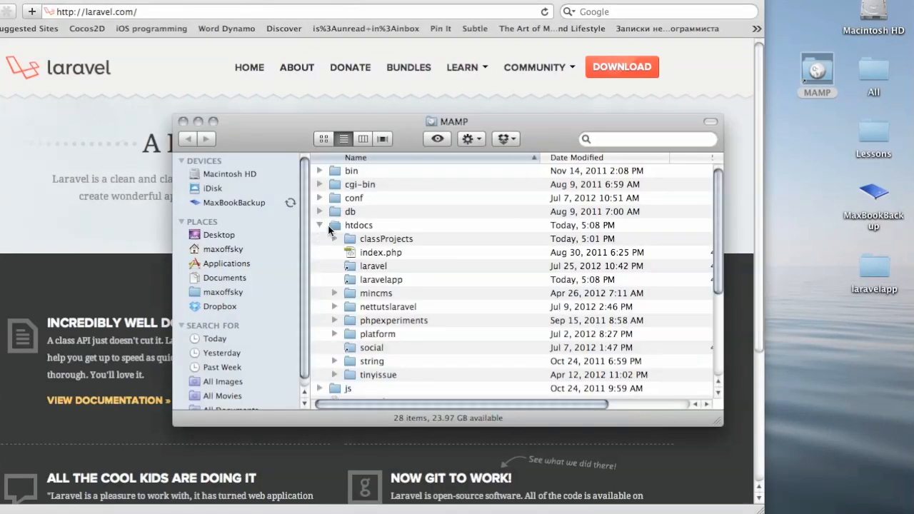
left_click(379, 278)
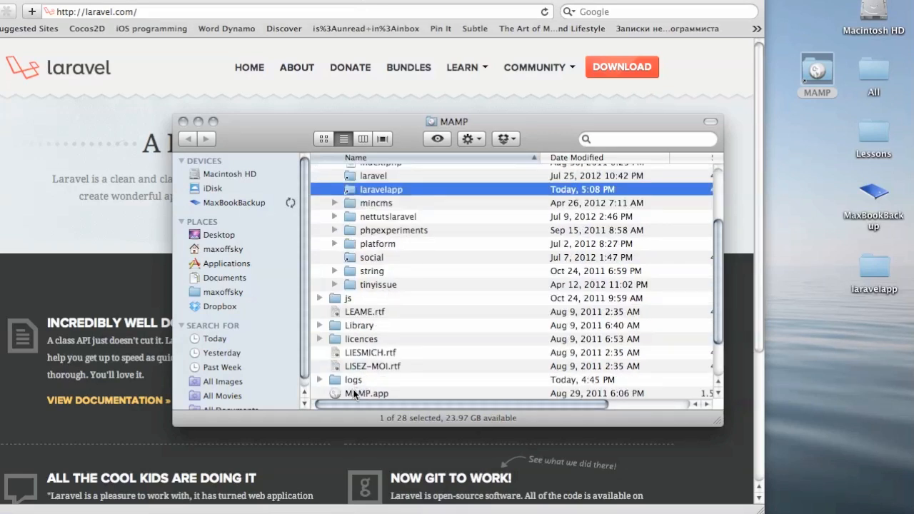
double_click(365, 395)
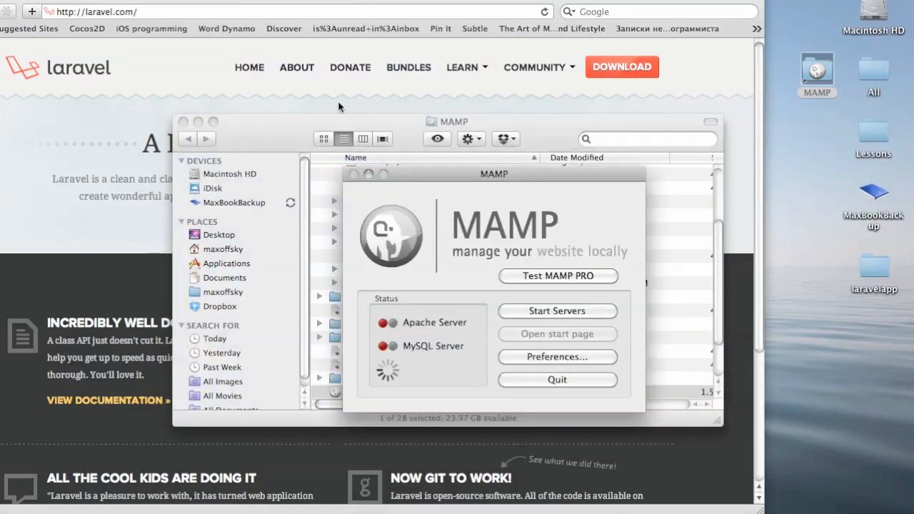
mouse_move(291, 93)
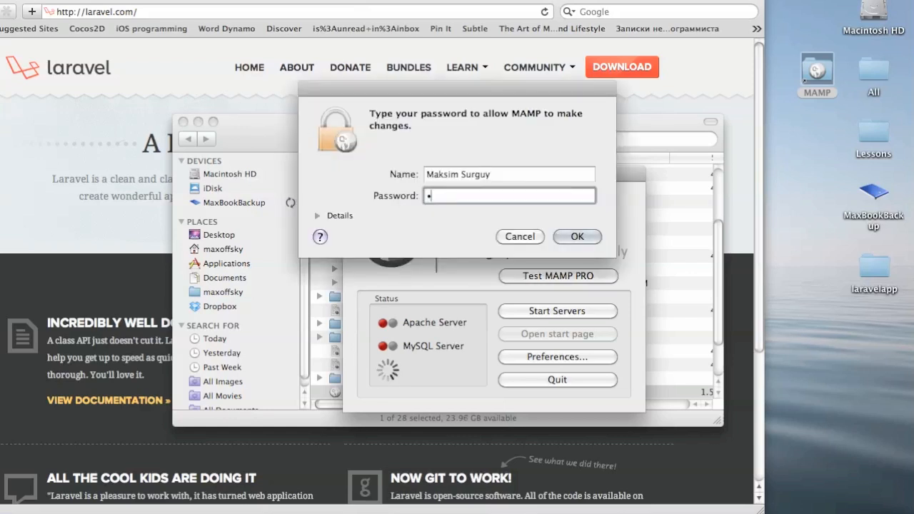
Approve the admin password so MAMP's Apache and MySQL servers start.
left_click(577, 237)
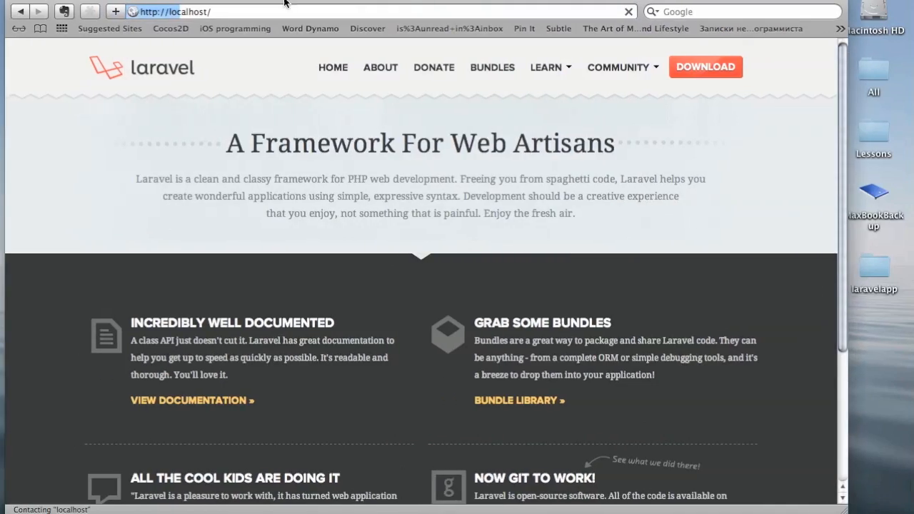
Visit localhost/laravelapp/public to show the default Laravel welcome page.
left_click(285, 12)
type("laravelapp/public/")
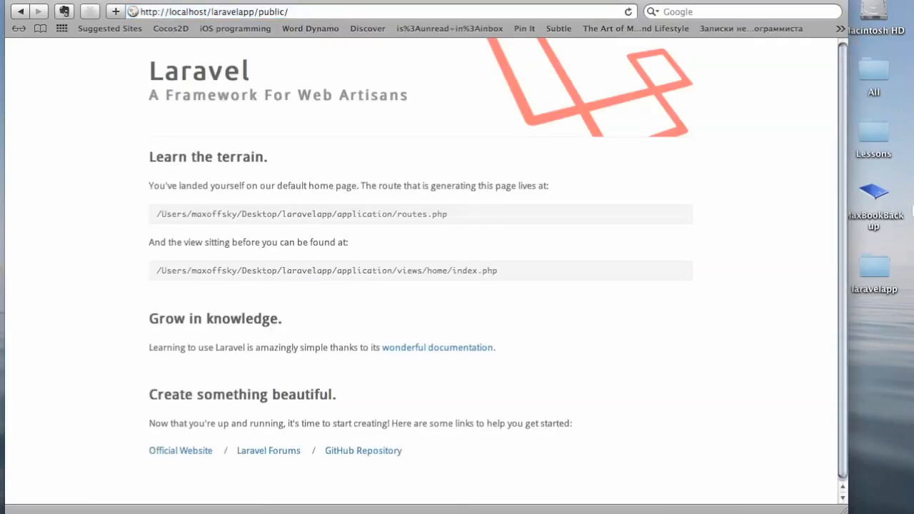
mouse_move(743, 201)
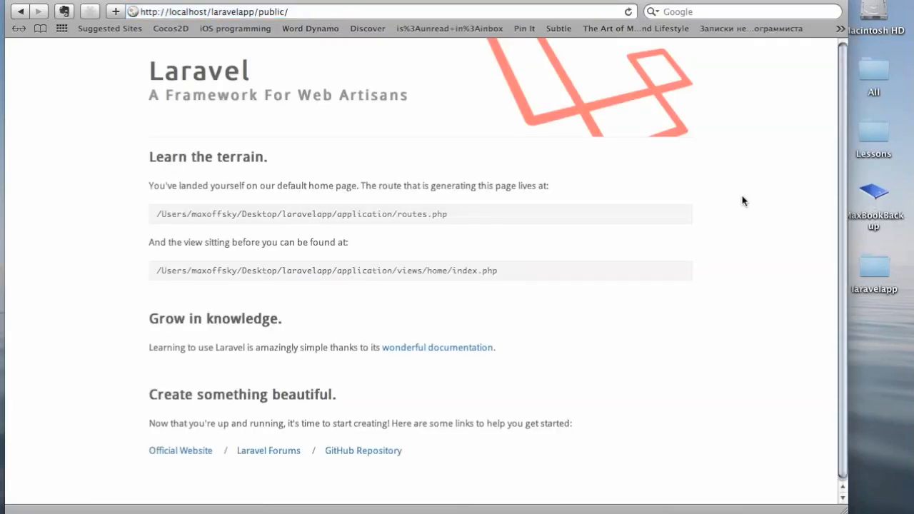